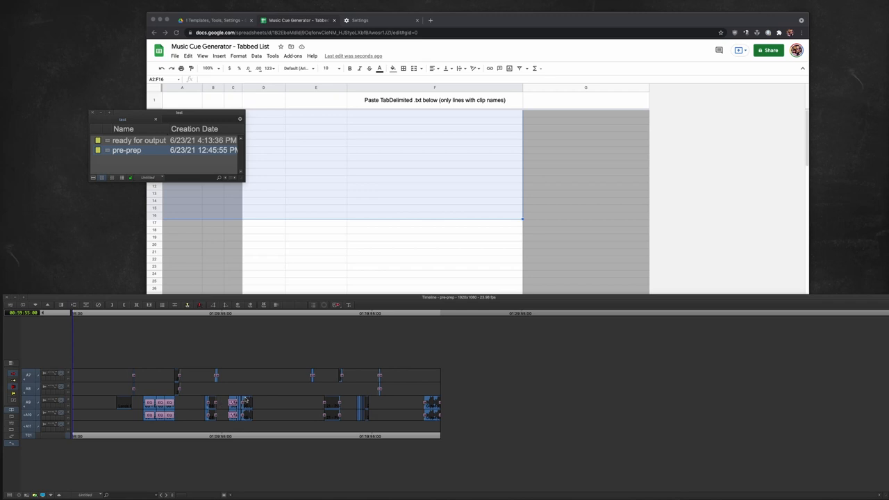
mouse_move(137, 329)
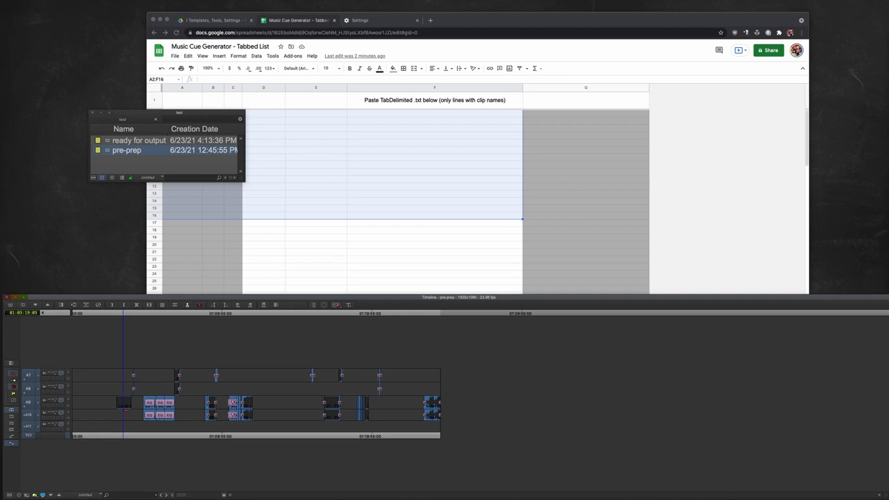
- Load the 'ready for output' sequence from the bin into the Avid timeline
click(138, 140)
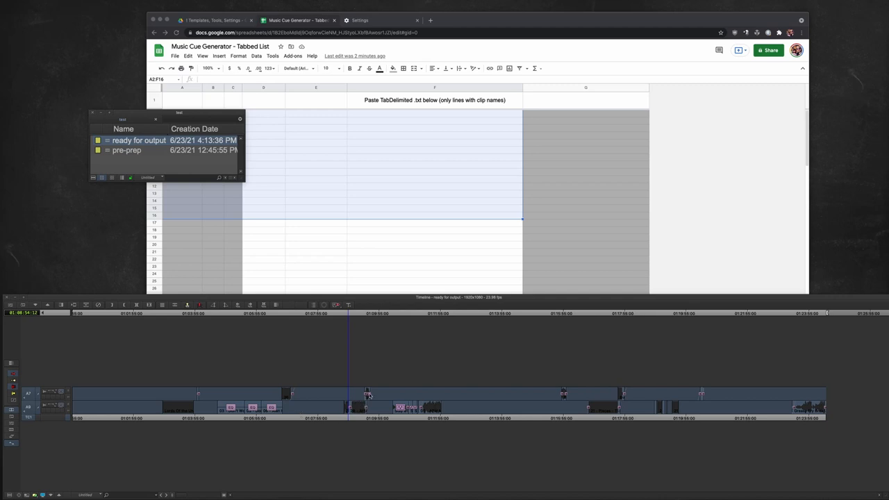
mouse_move(370, 394)
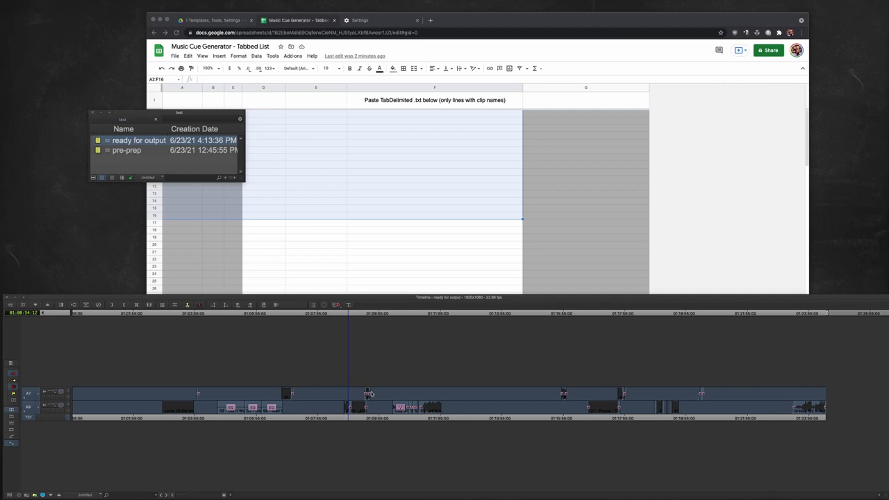
mouse_move(195, 335)
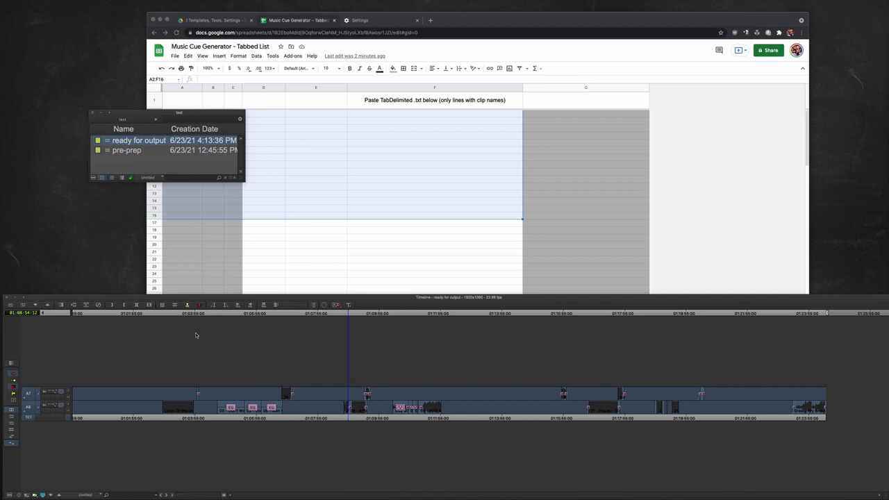
- Open the List Tool and review the Music Cue Generator v1 List Options and Sound settings
click(72, 313)
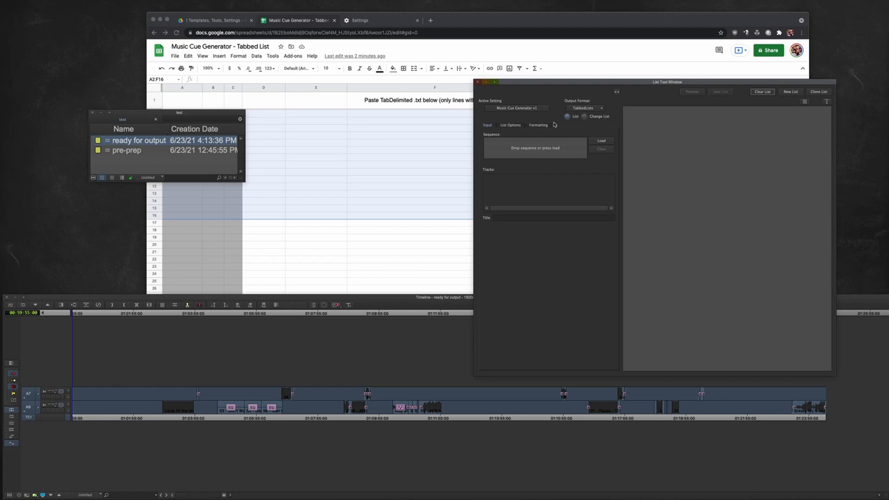
click(511, 125)
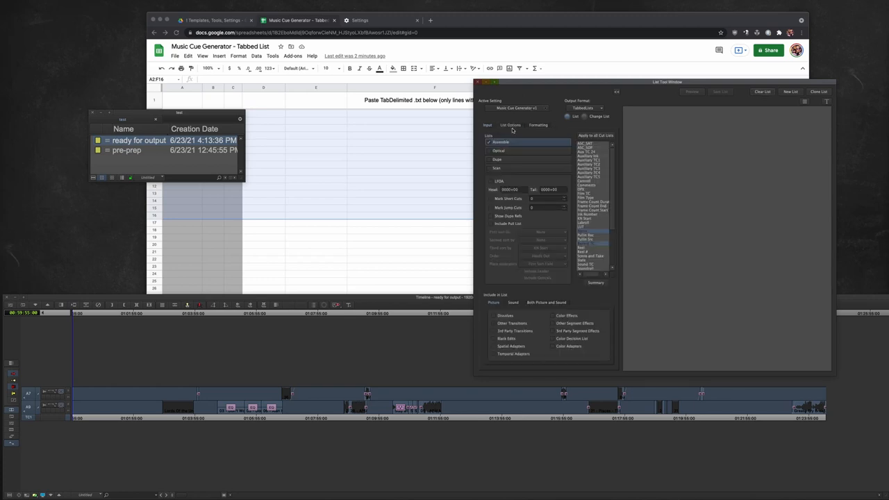
scroll(down, 3)
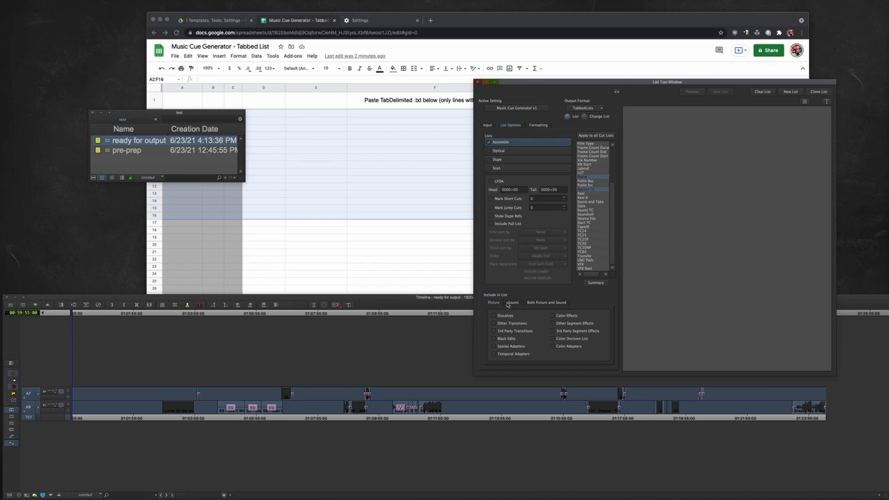
click(513, 302)
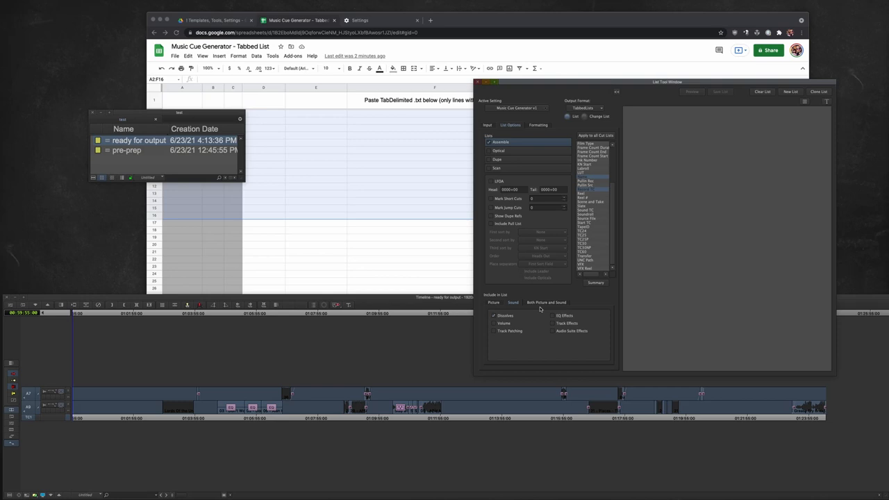
mouse_move(545, 302)
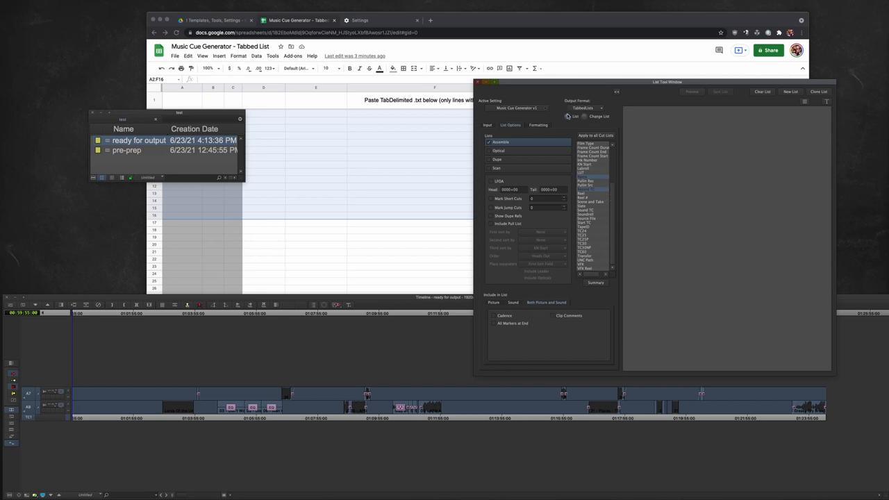
mouse_move(702, 89)
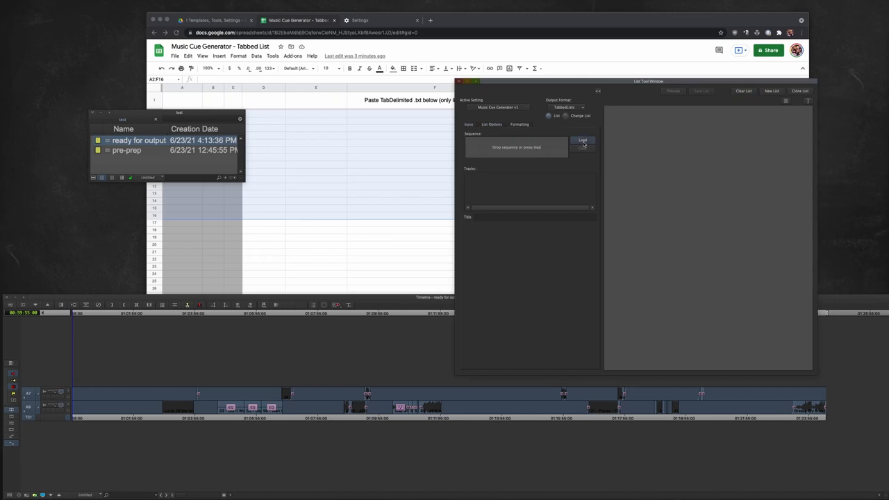
- Load and preview the tabbed cue list, then save it as ready for output.txt on the Desktop
click(582, 139)
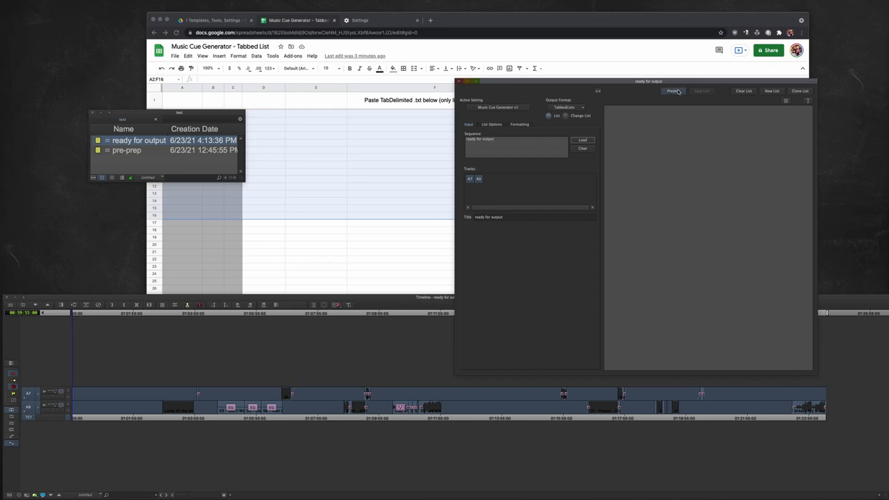
click(673, 91)
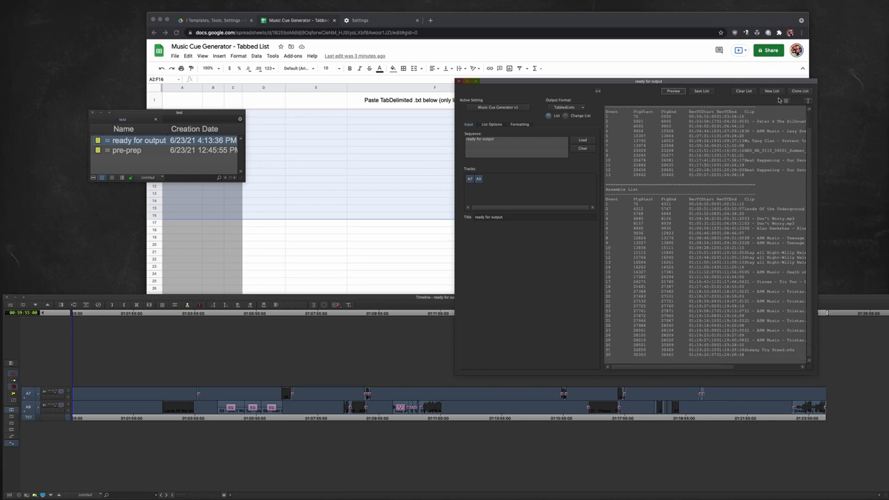
click(702, 91)
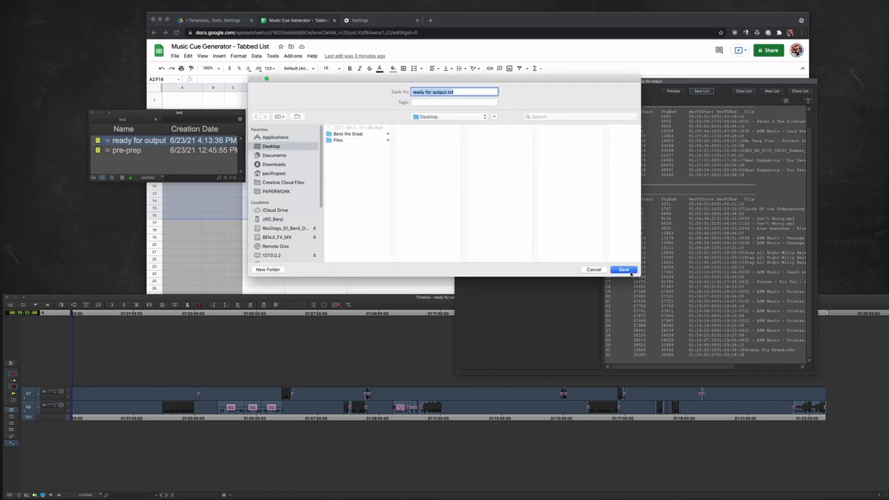
click(623, 270)
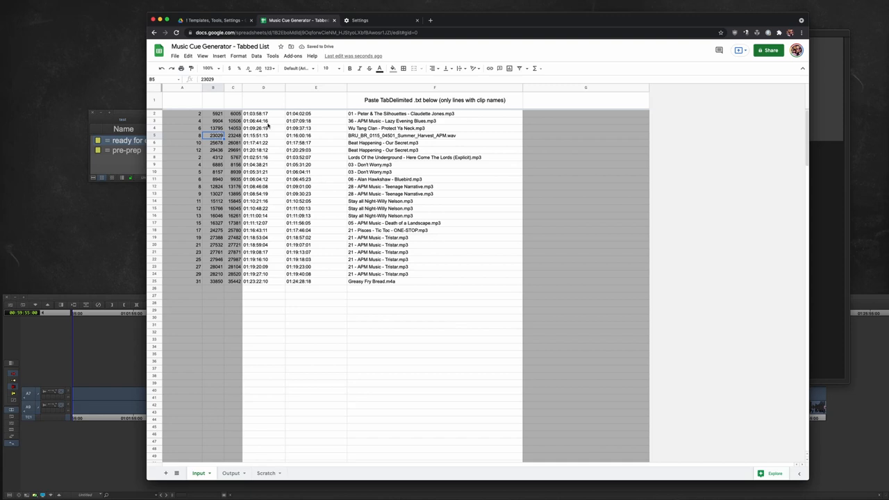
- Sort the Input sheet A → Z by the column E out timecode
click(264, 121)
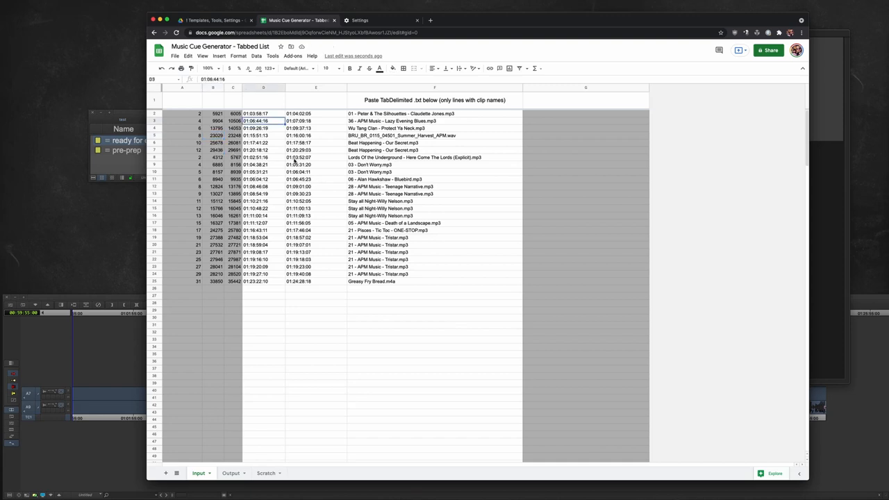
click(263, 128)
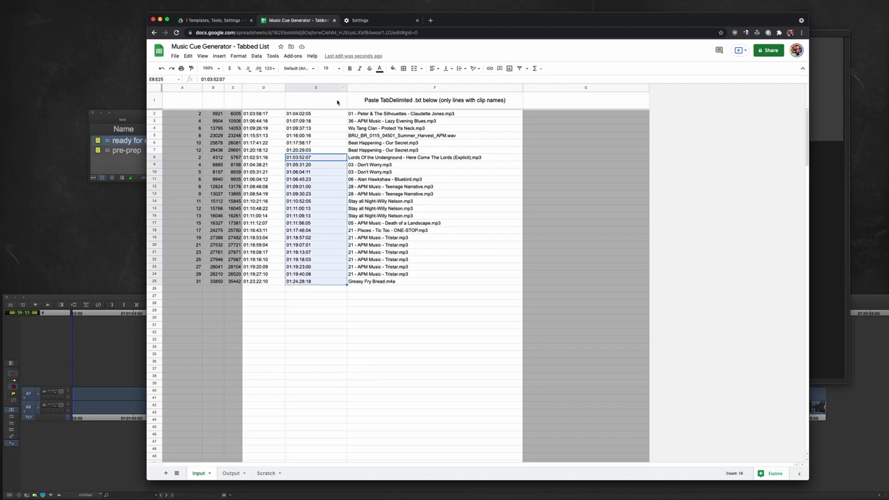
right_click(316, 87)
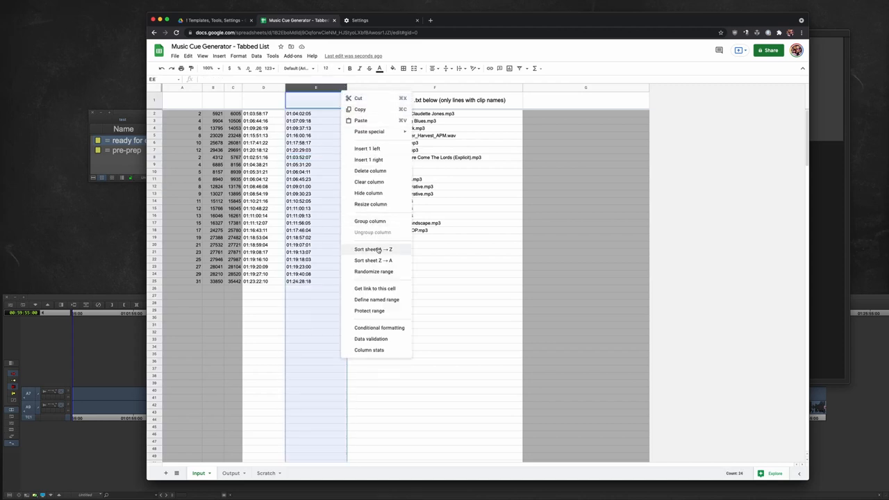
click(373, 249)
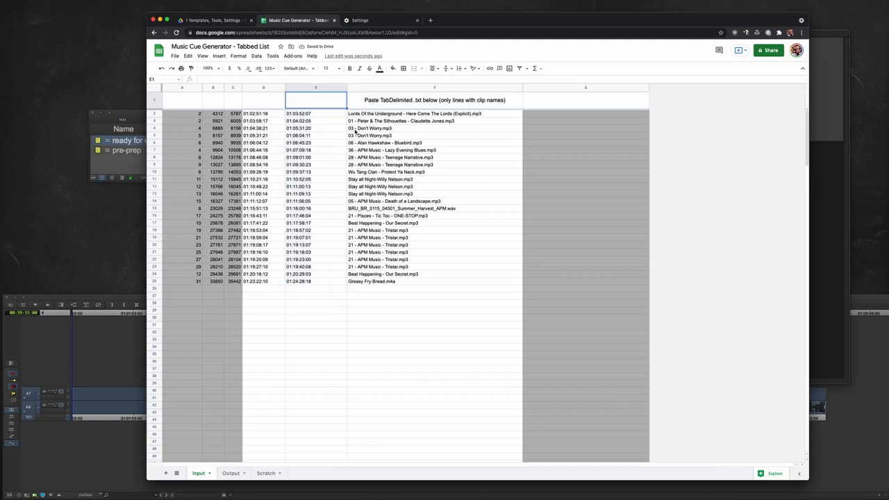
click(435, 128)
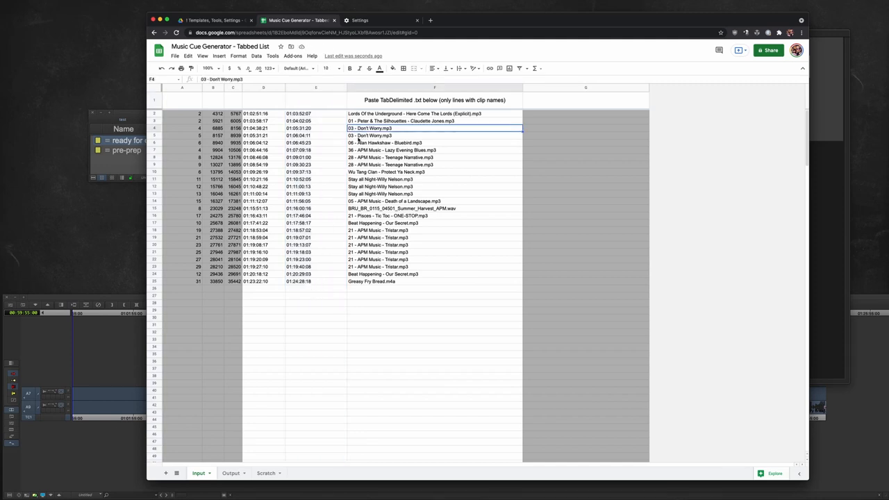
- Compare the Don't Worry and Teenage Narrative timecodes to spot back-to-back duplicates
click(299, 128)
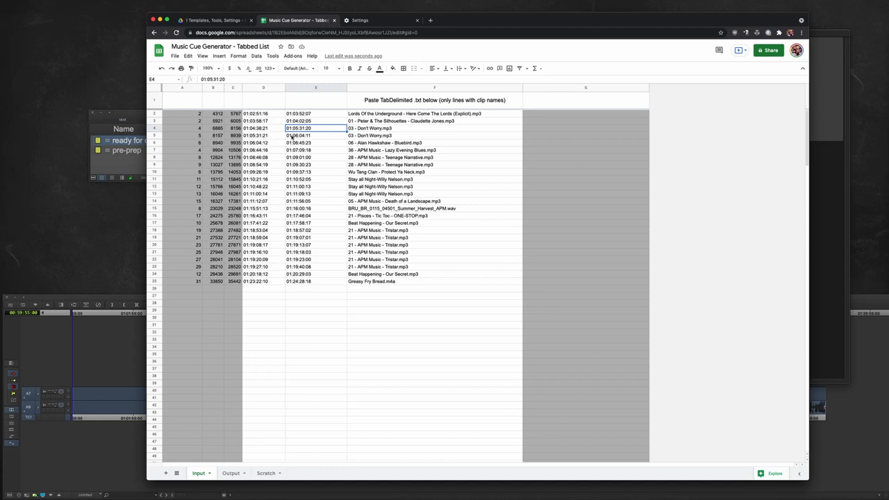
click(316, 135)
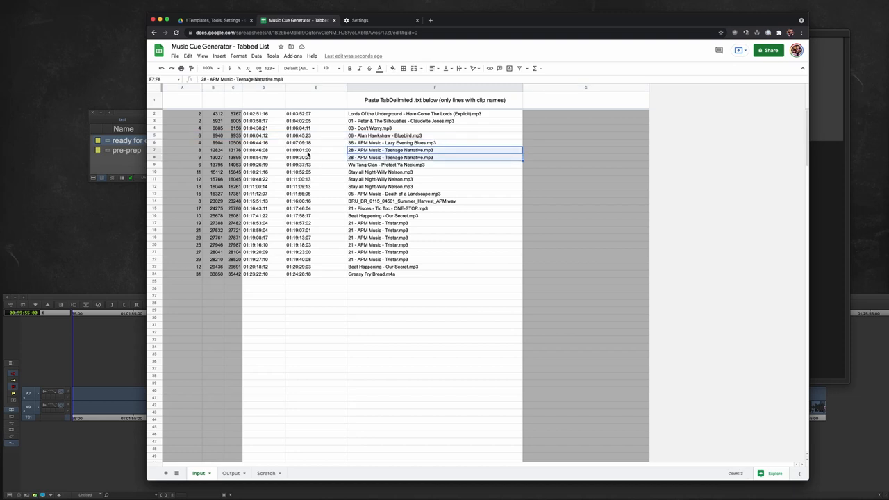
click(316, 150)
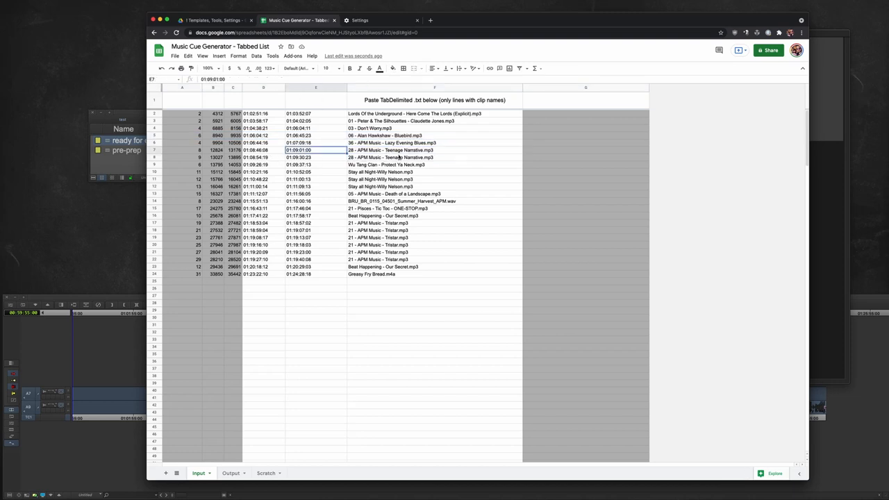
click(263, 157)
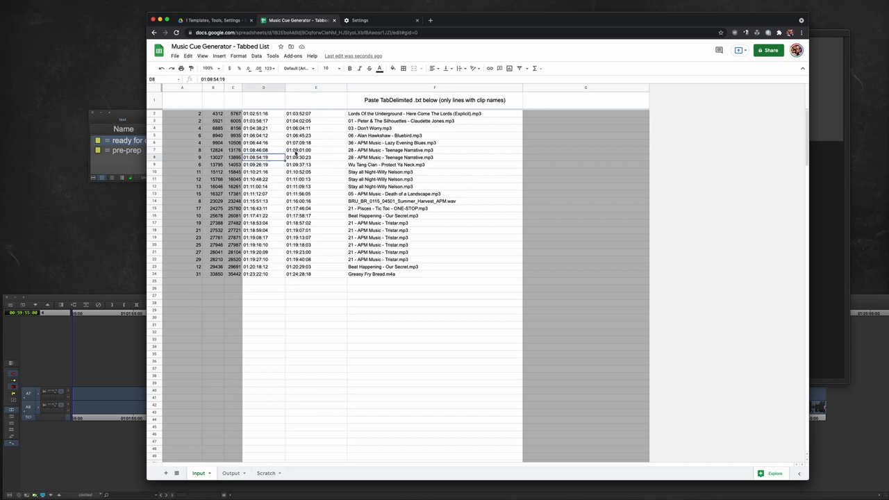
click(316, 150)
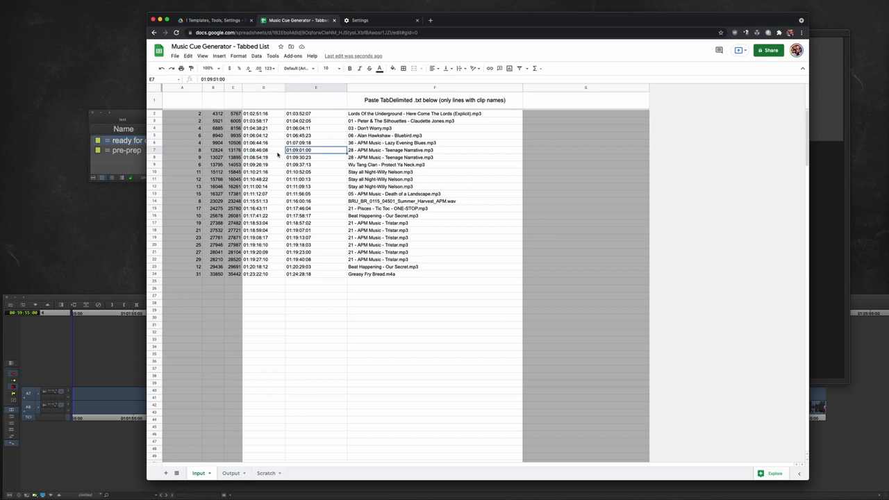
mouse_move(276, 156)
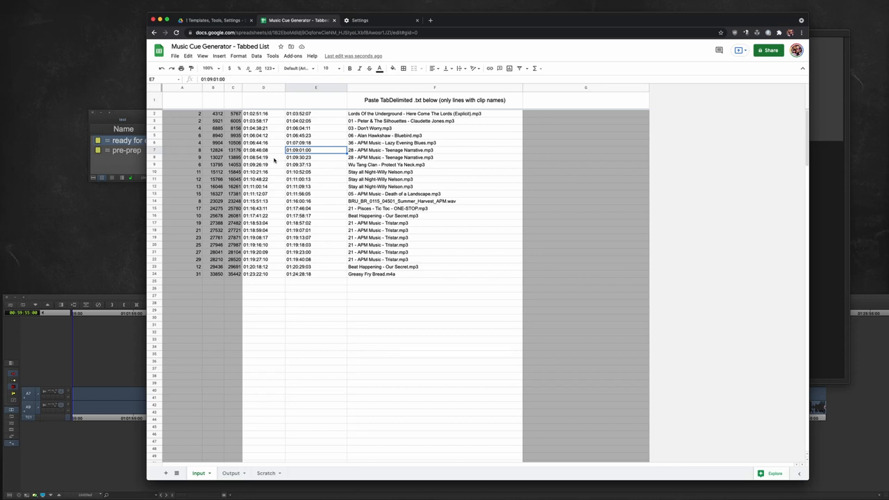
mouse_move(297, 160)
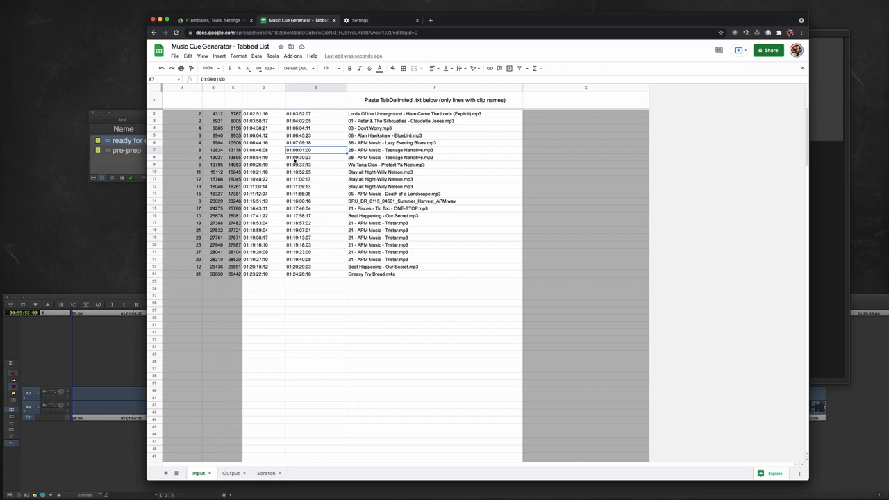
- Extend the Teenage Narrative and Stay all Night TC Outs and delete their duplicate rows
click(264, 150)
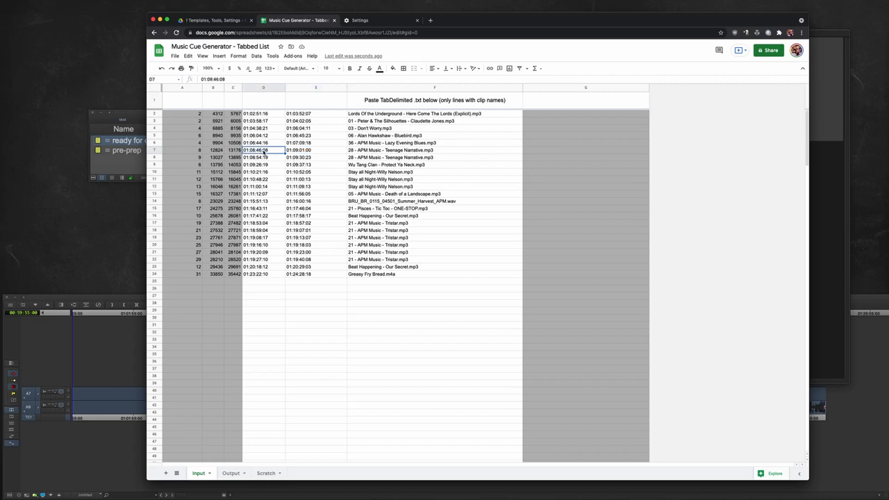
click(316, 150)
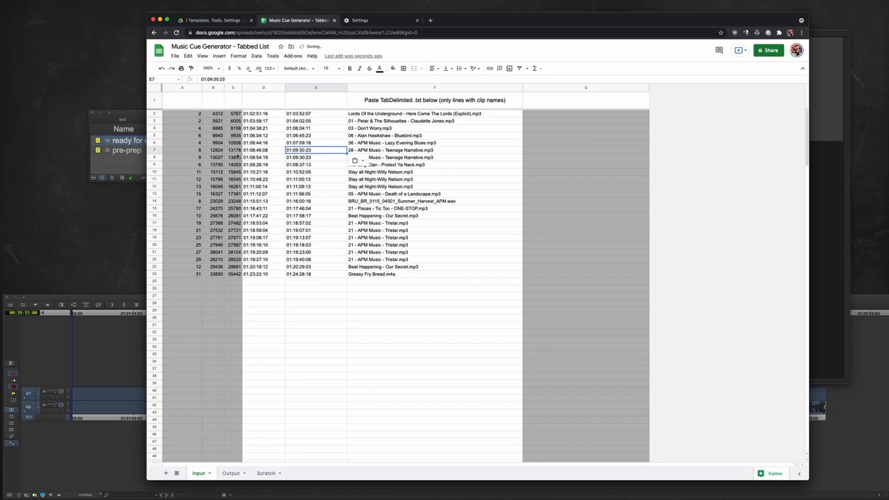
click(235, 157)
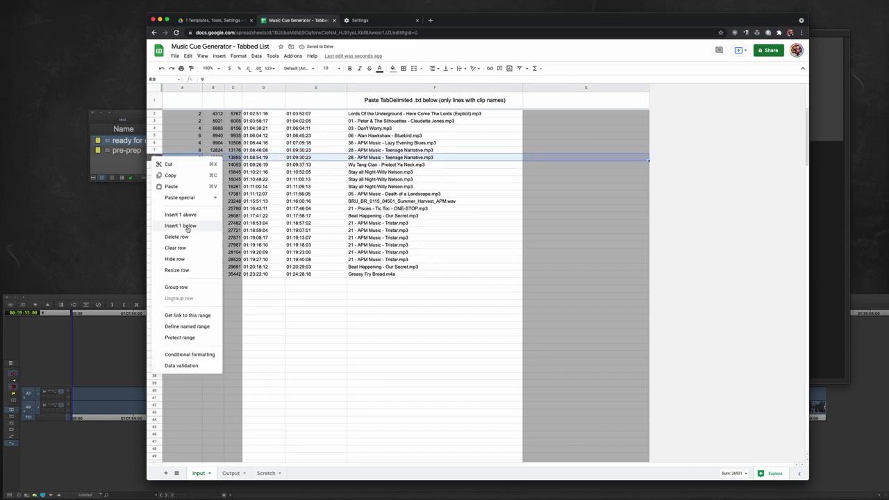
click(176, 237)
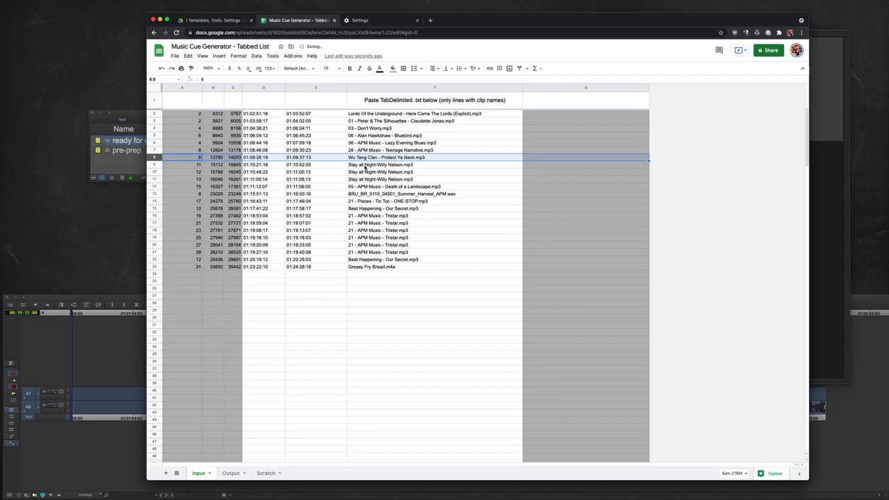
click(315, 180)
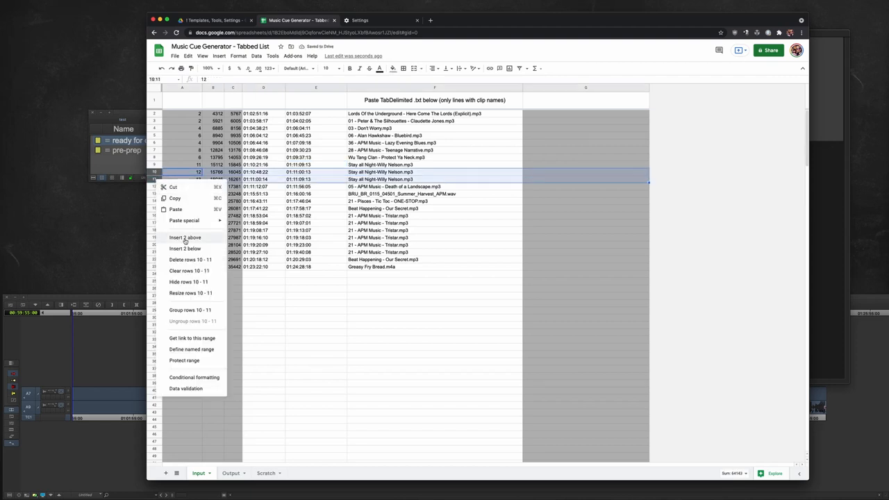
click(190, 259)
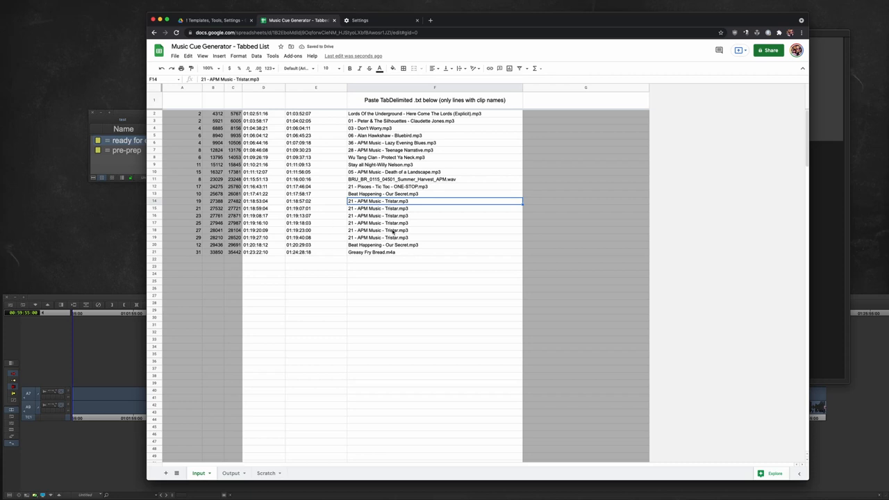
mouse_move(329, 205)
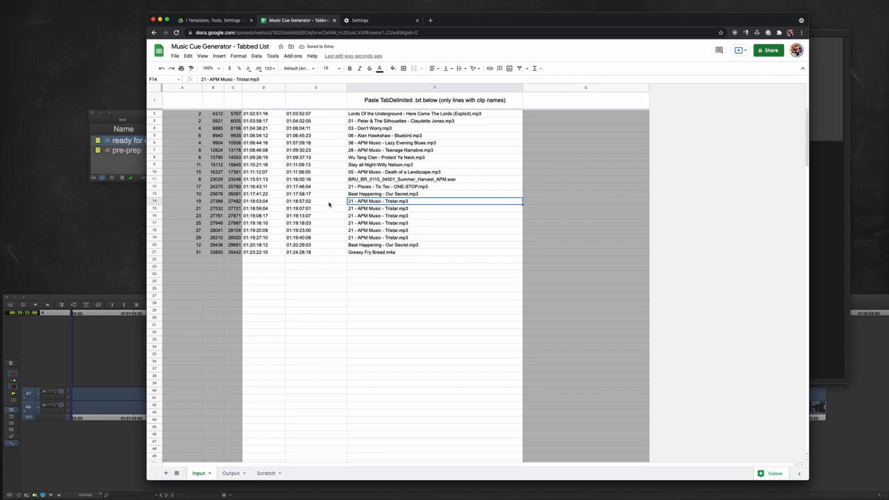
mouse_move(335, 239)
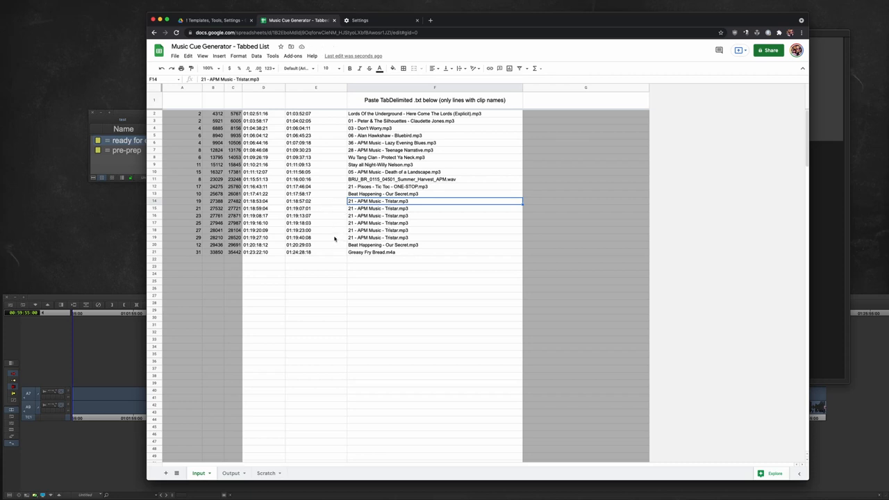
- Copy the last Tristar TC Out (E19, 01:19:40:08) into E14 and delete rows 15–19
drag(434, 200, 434, 237)
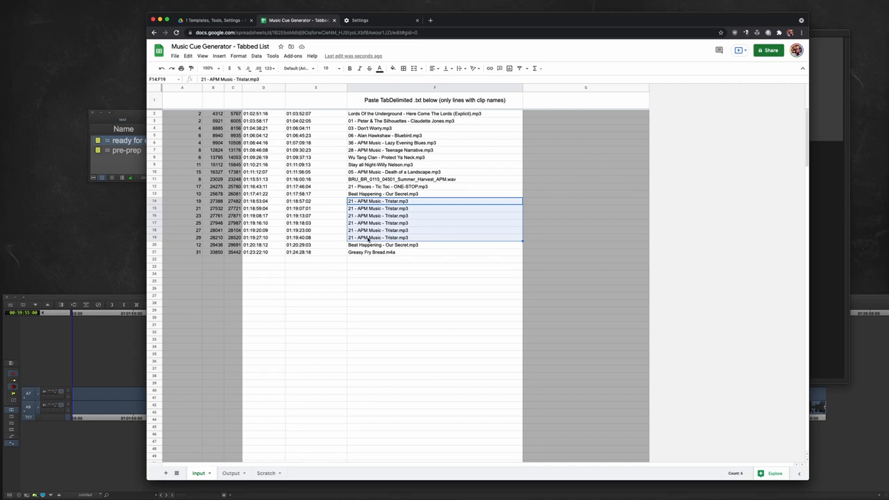
mouse_move(333, 201)
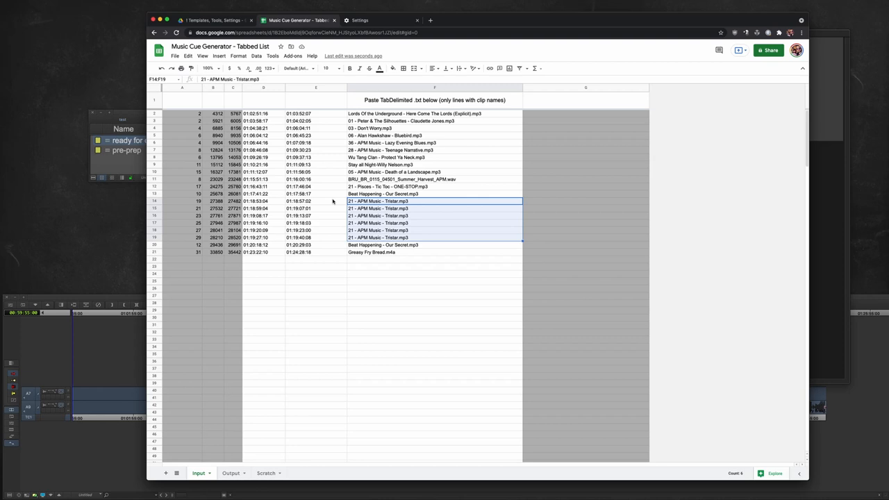
click(316, 237)
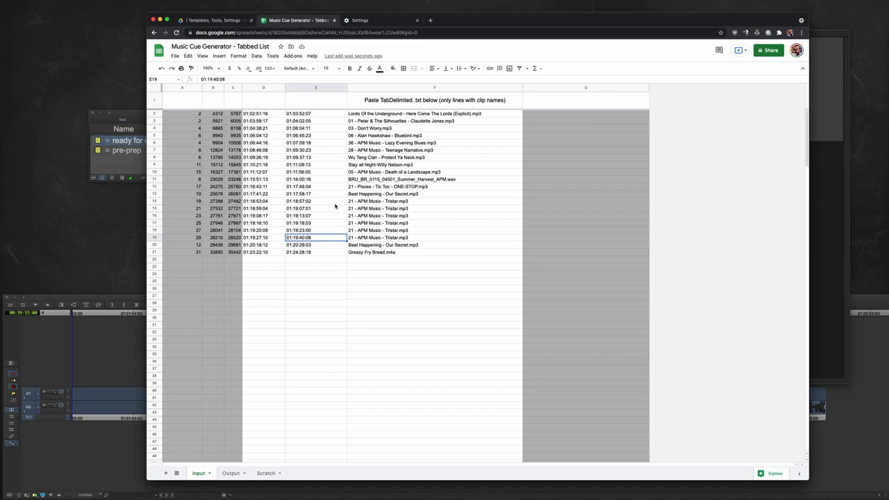
mouse_move(326, 207)
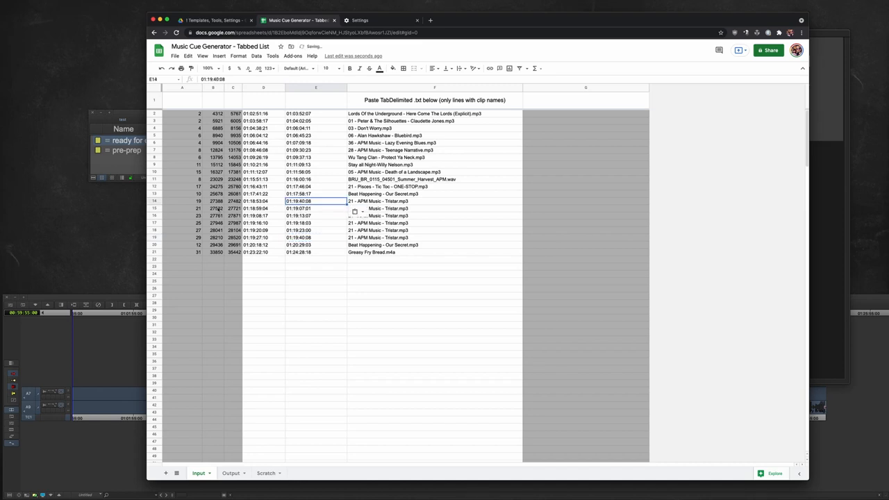
click(154, 209)
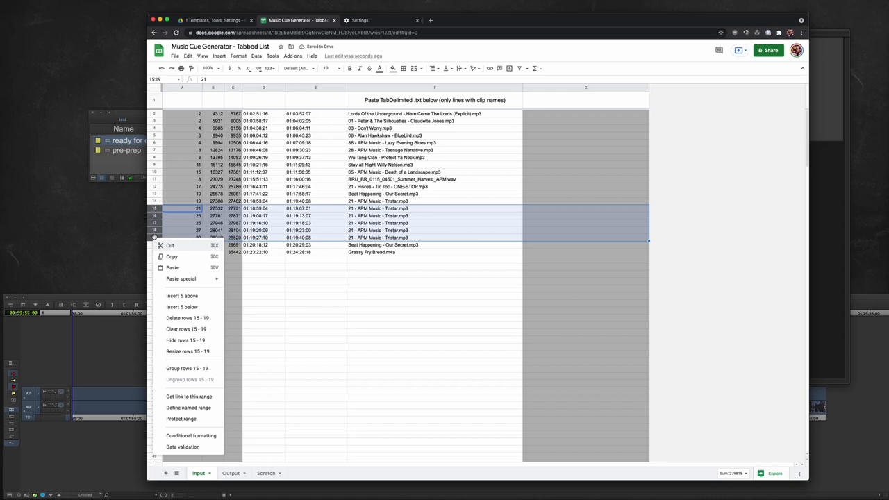
click(187, 319)
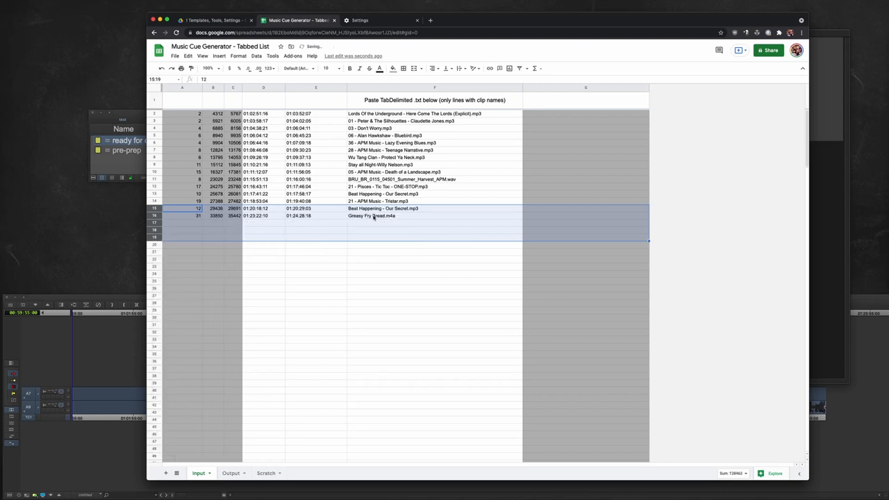
click(434, 208)
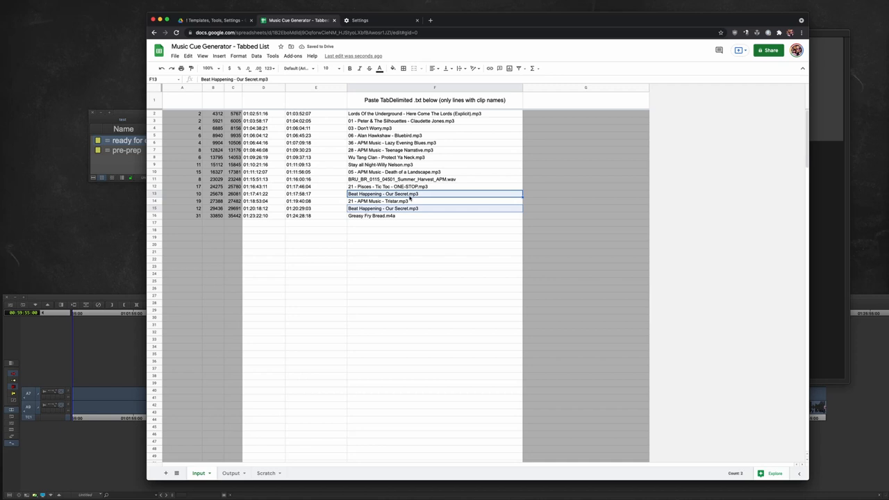
click(316, 194)
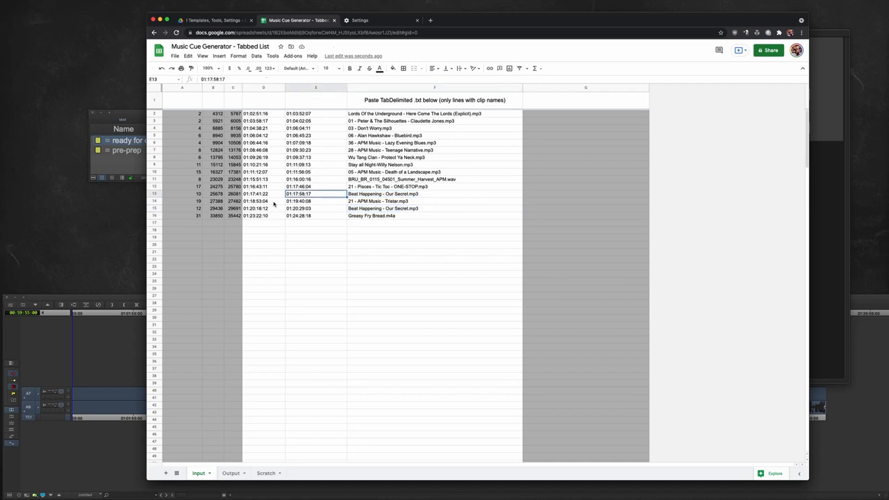
click(263, 209)
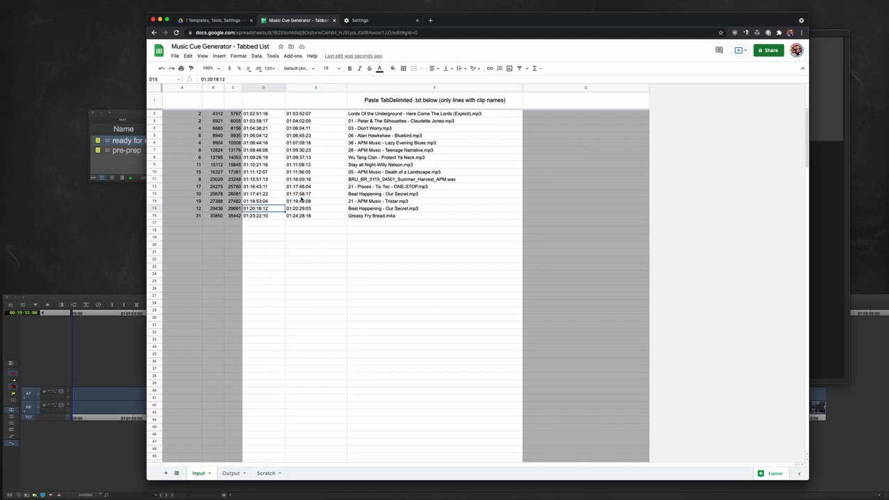
click(315, 194)
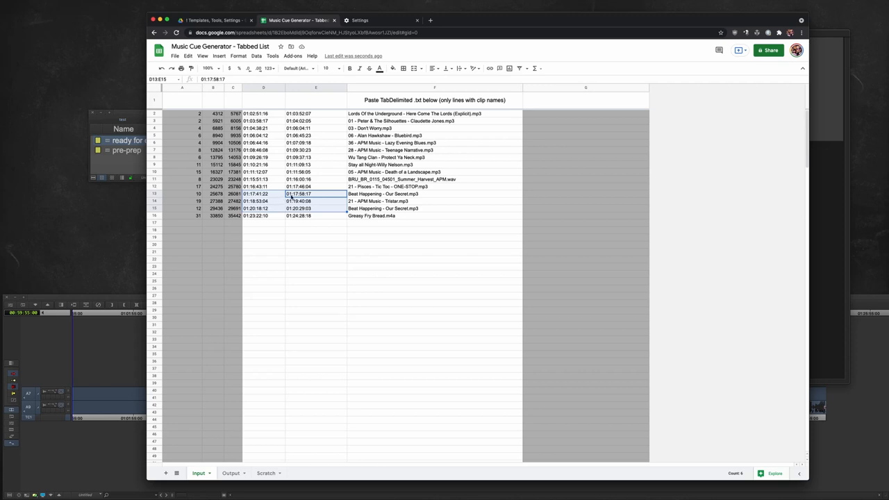
click(316, 193)
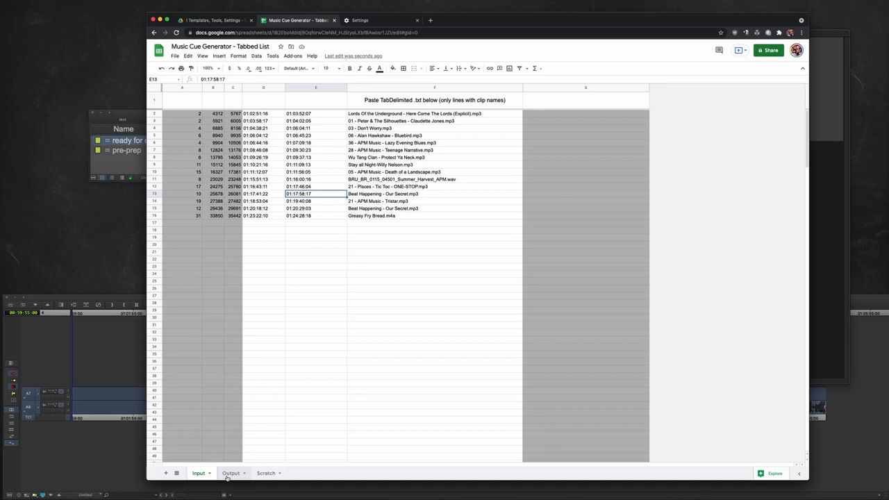
click(231, 473)
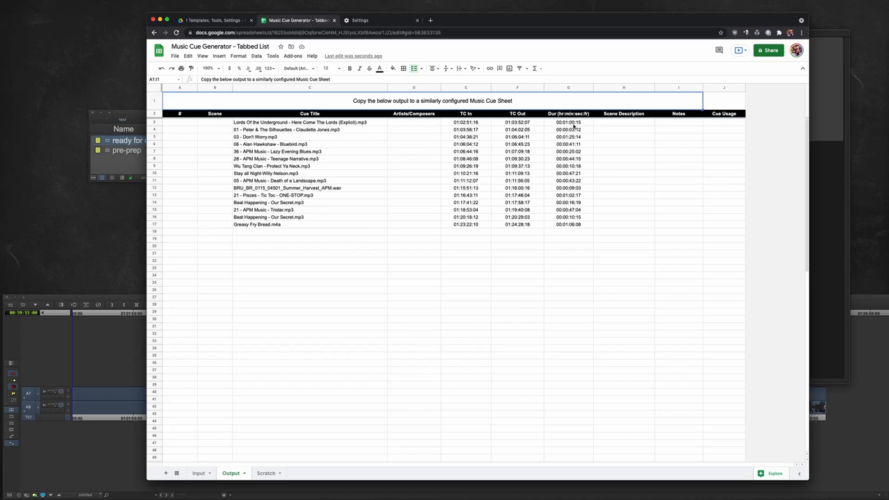
- Check the Output sheet's duration formula and Data menu, then select cues C3:G17
click(569, 122)
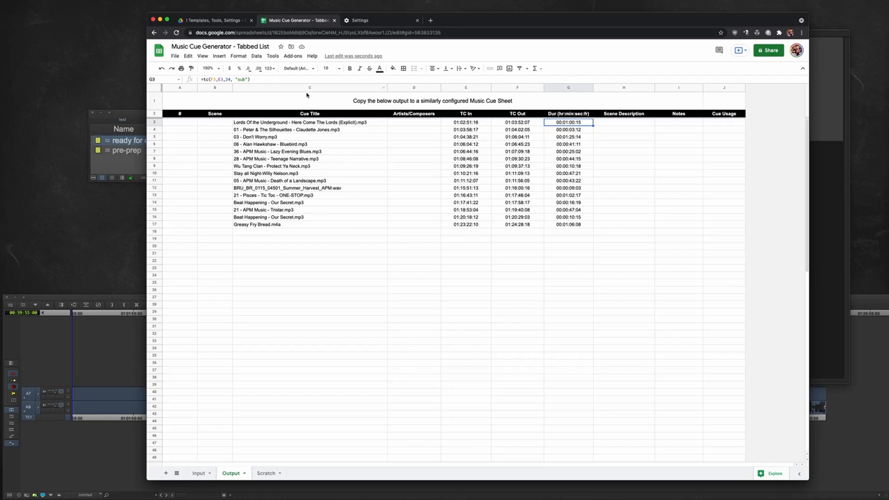
click(258, 55)
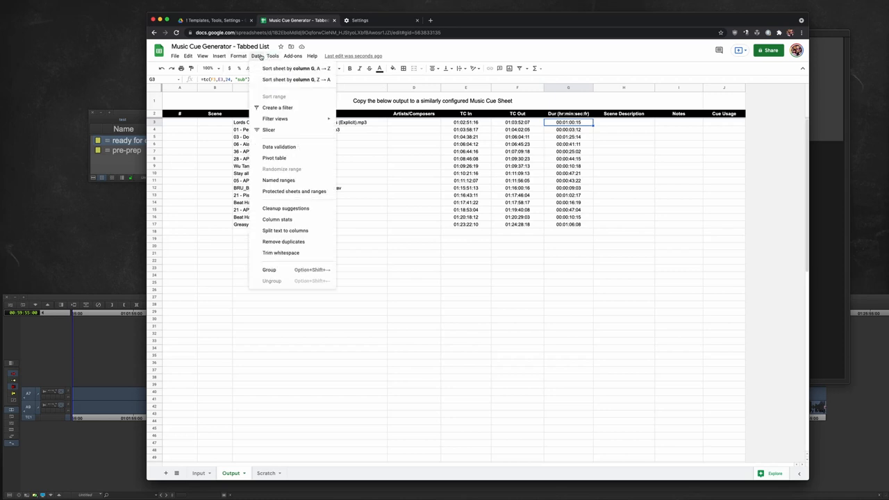
click(272, 55)
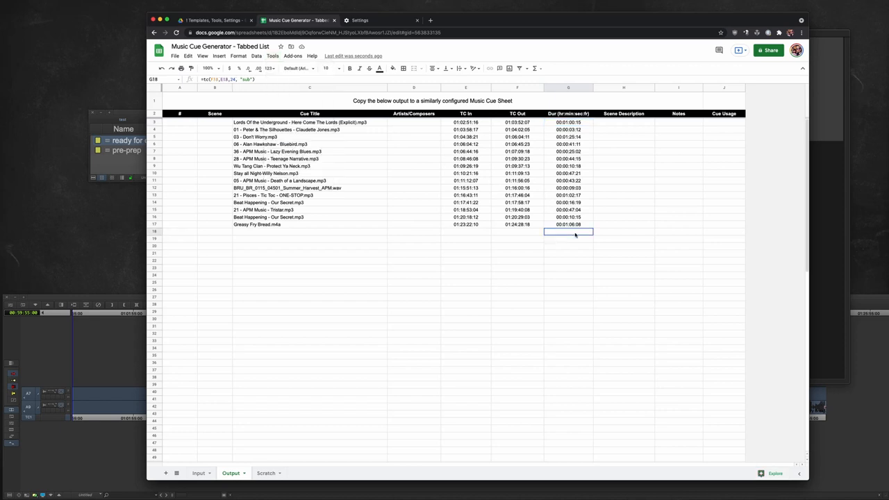
click(568, 122)
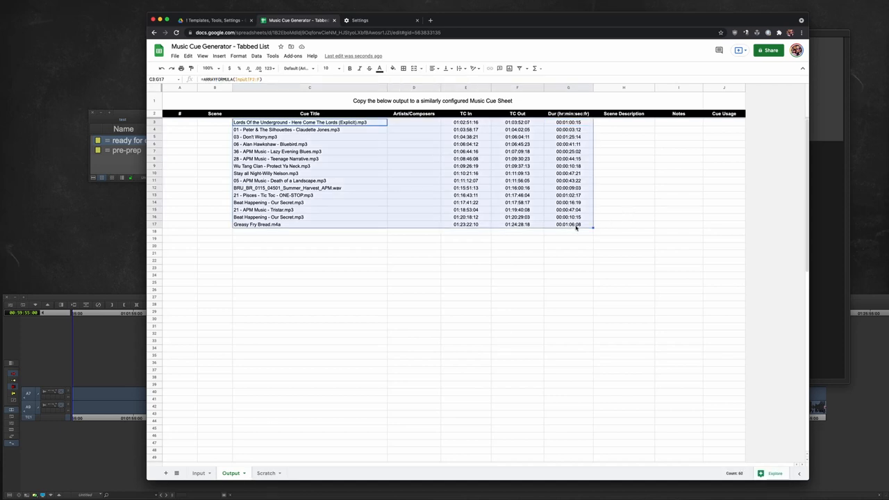
- Paste the copied C3:G17 cues into the Scratch sheet as values only
click(266, 473)
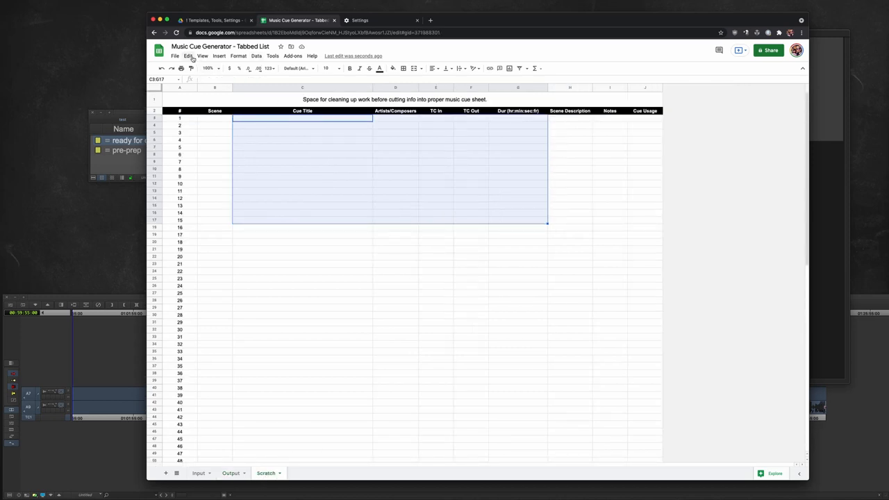
click(188, 55)
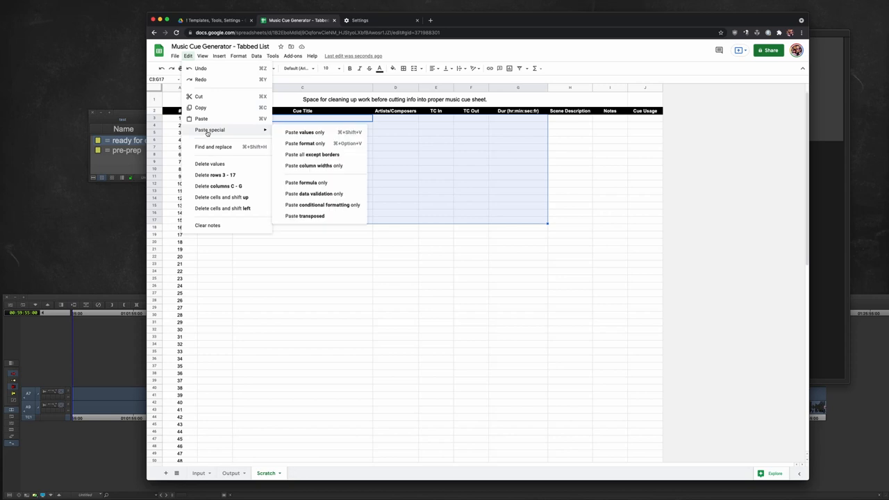
click(304, 132)
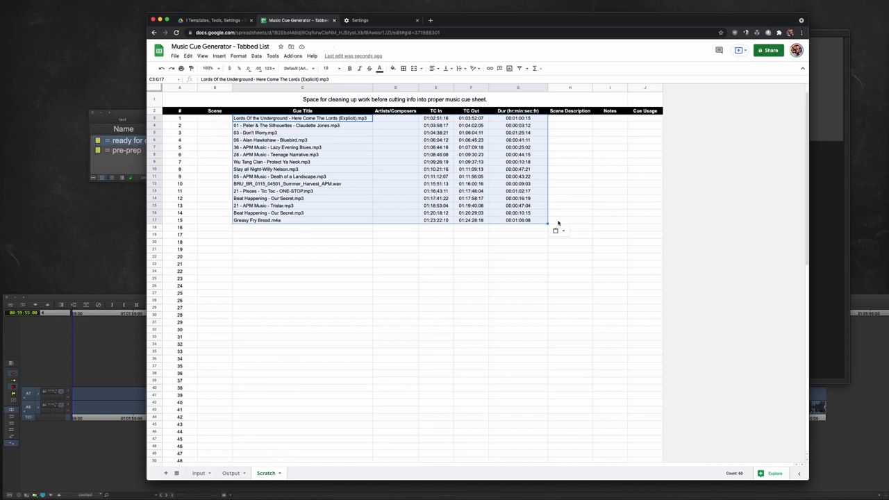
mouse_move(624, 222)
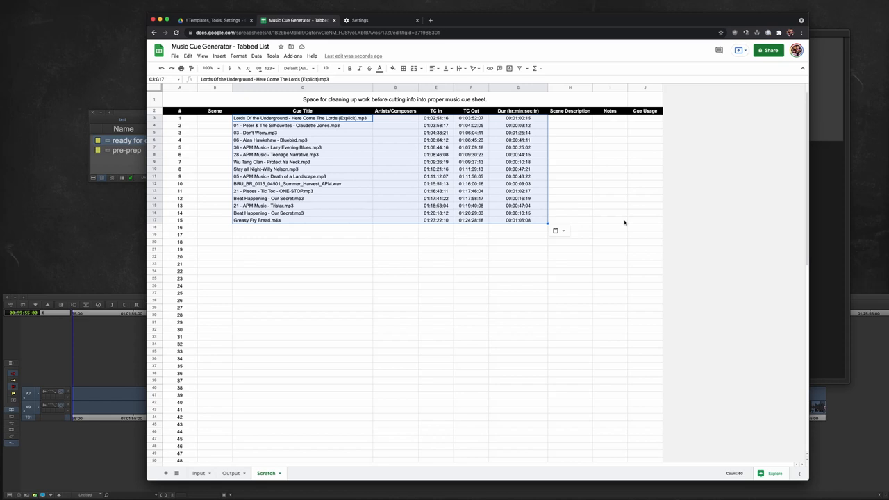
mouse_move(345, 398)
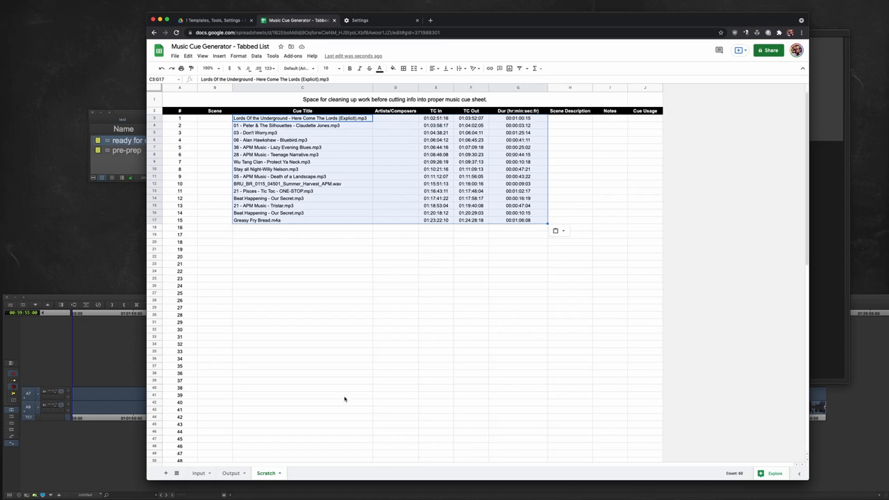